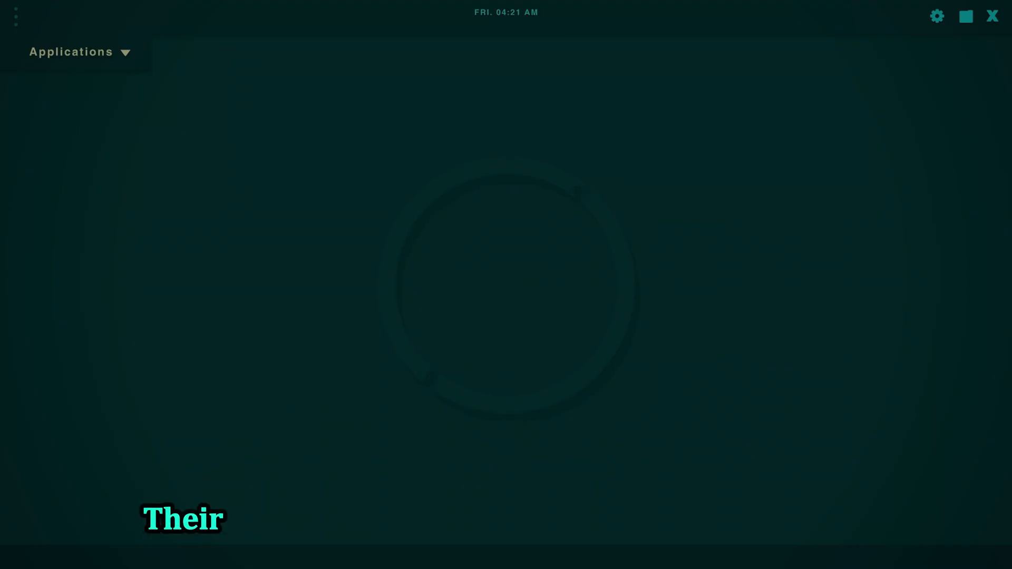
Open the Applications menu to the 05 - Password Attacks submenu listing hashcat, john and ncrack.
{"action": "left_click", "coordinate": [71, 51]}
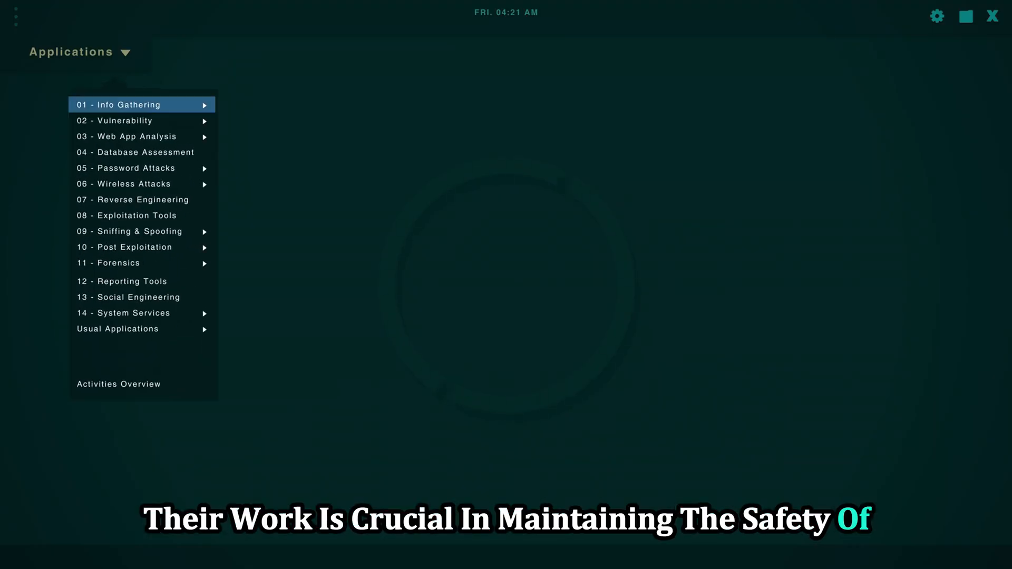
{"action": "left_click", "coordinate": [136, 168]}
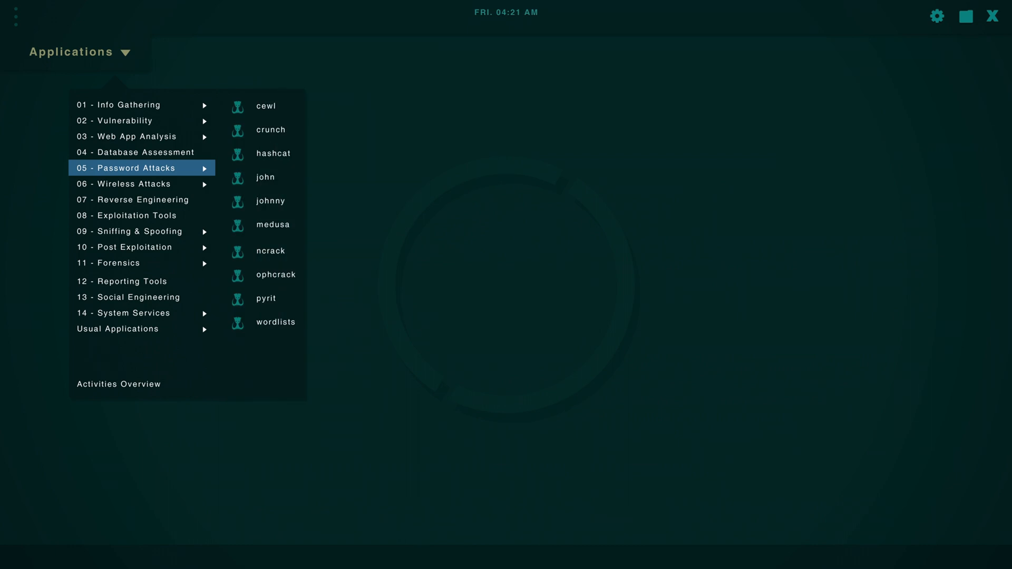